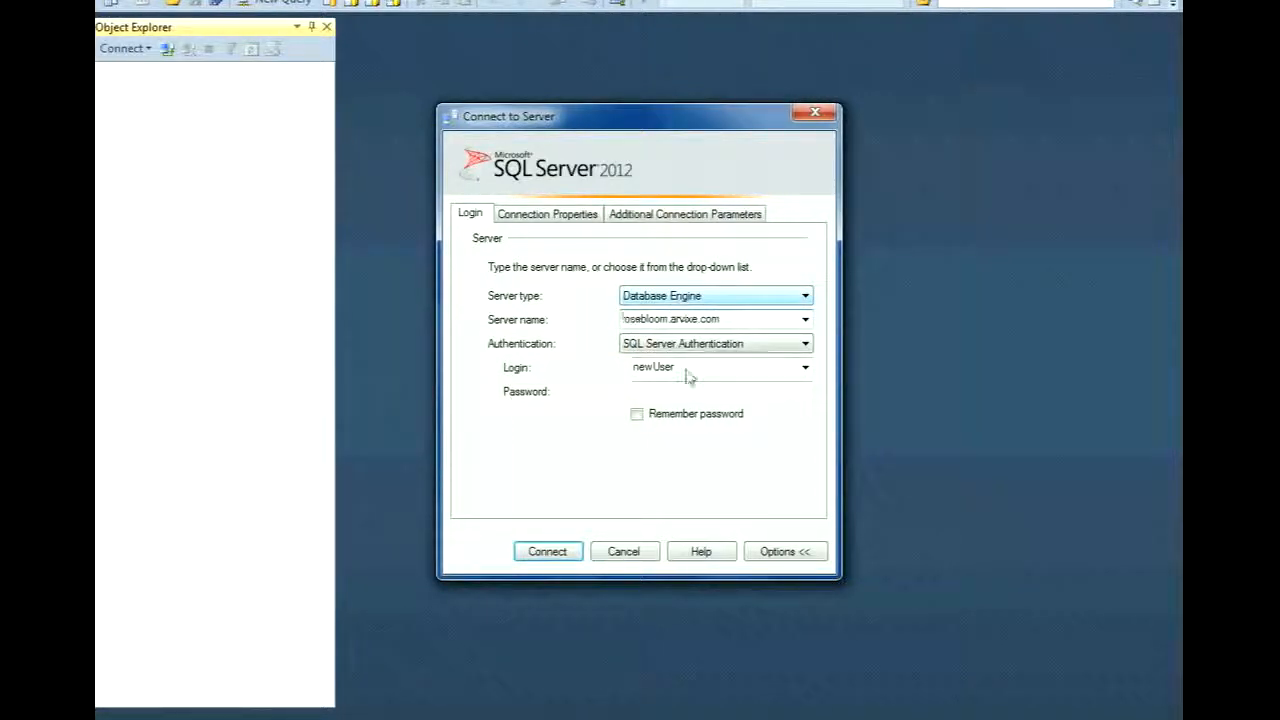
- Enter the password for the newUser login and enable Remember password
click(720, 390)
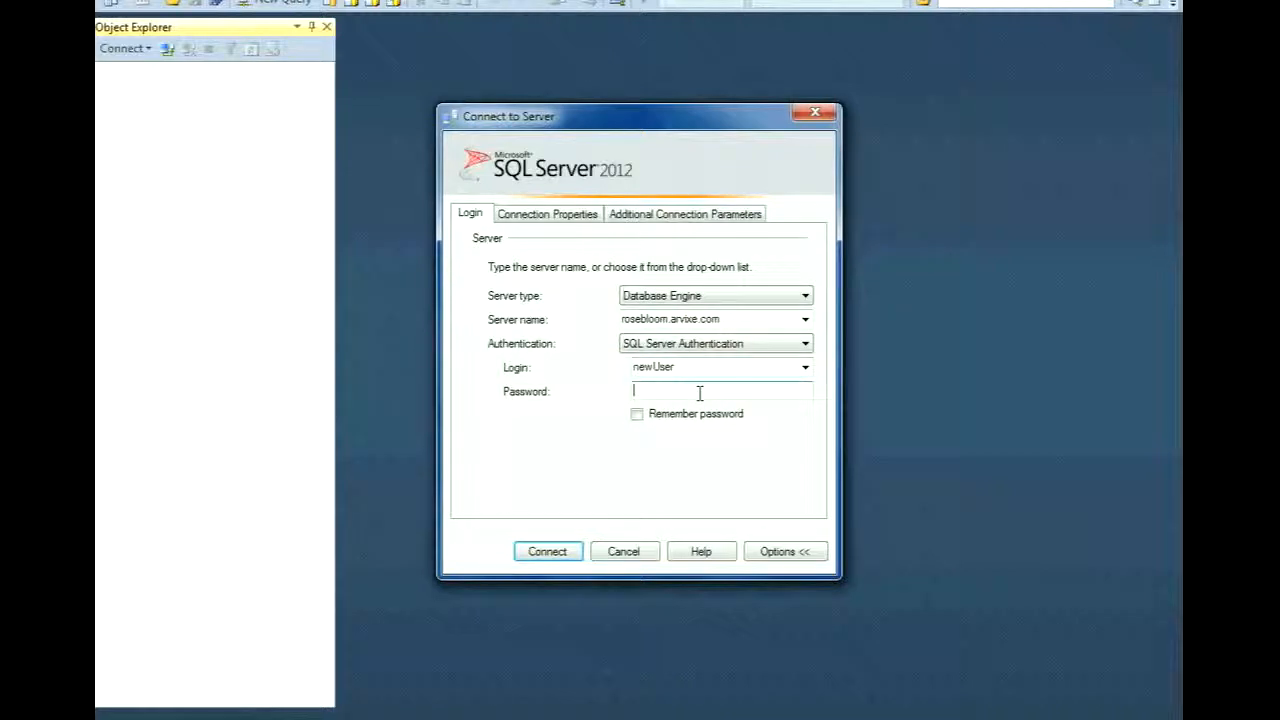
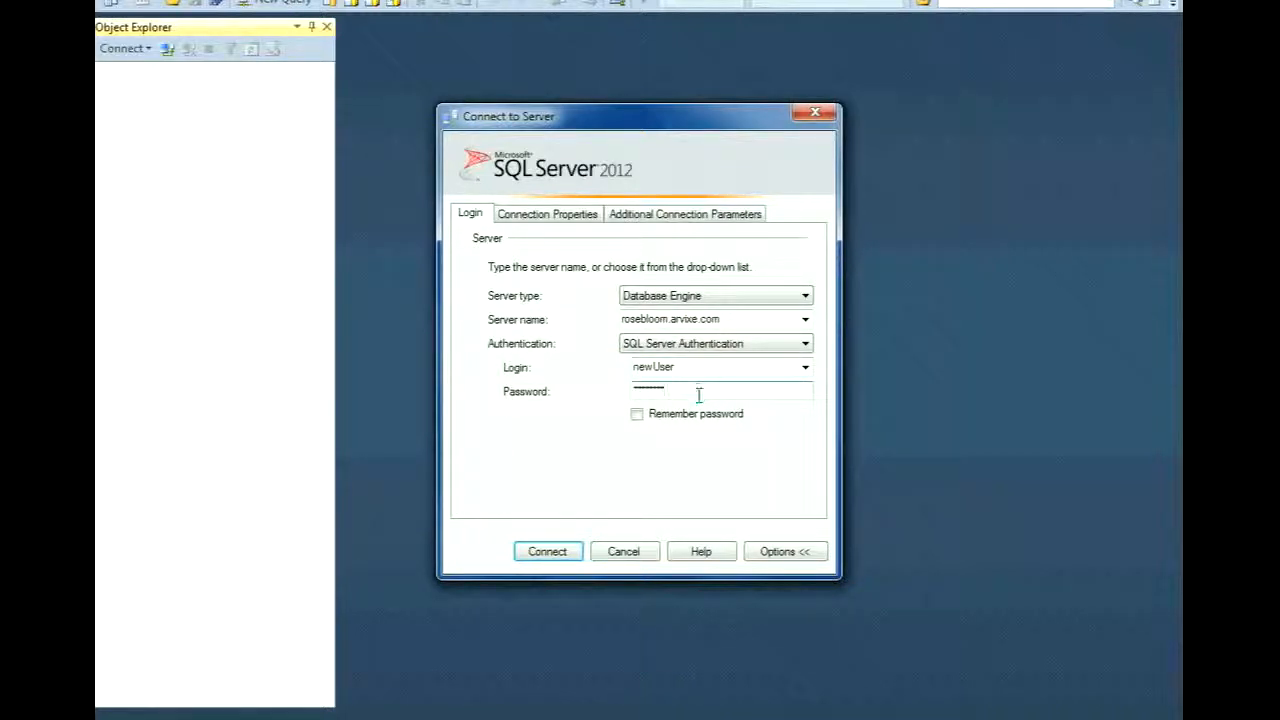
click(636, 414)
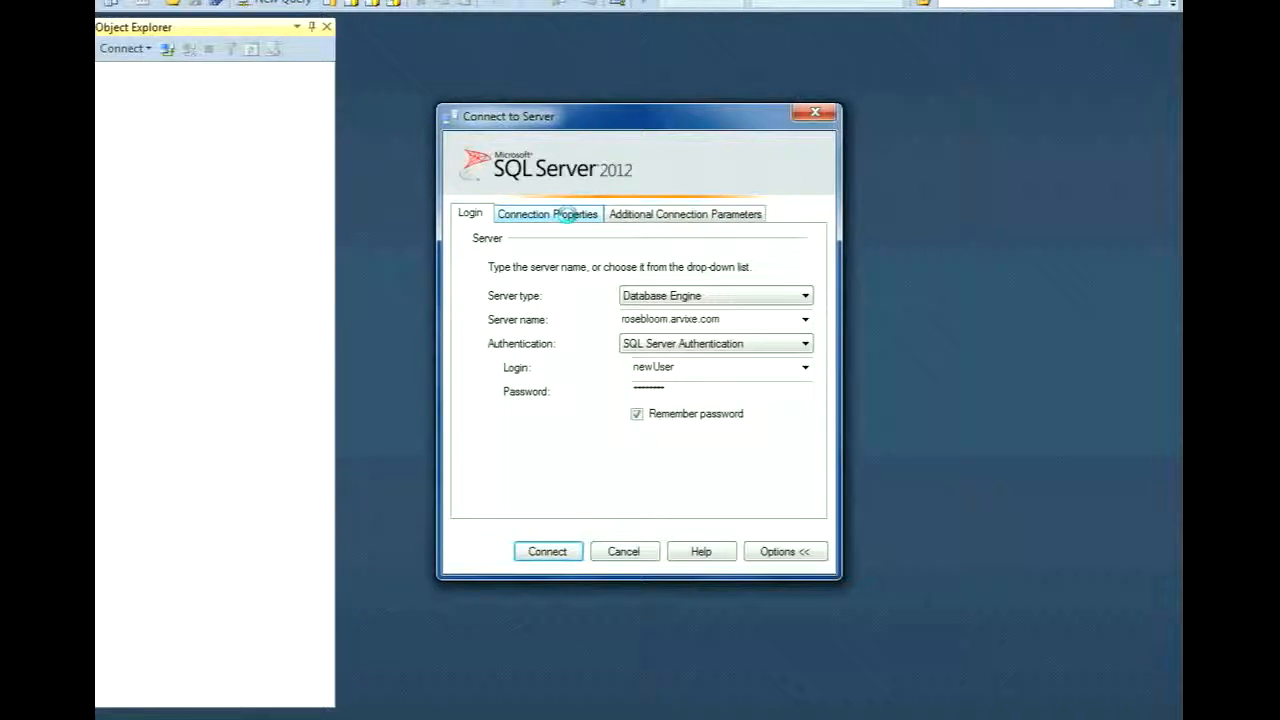
- Set newDB as the database to connect to in Connection Properties
click(548, 212)
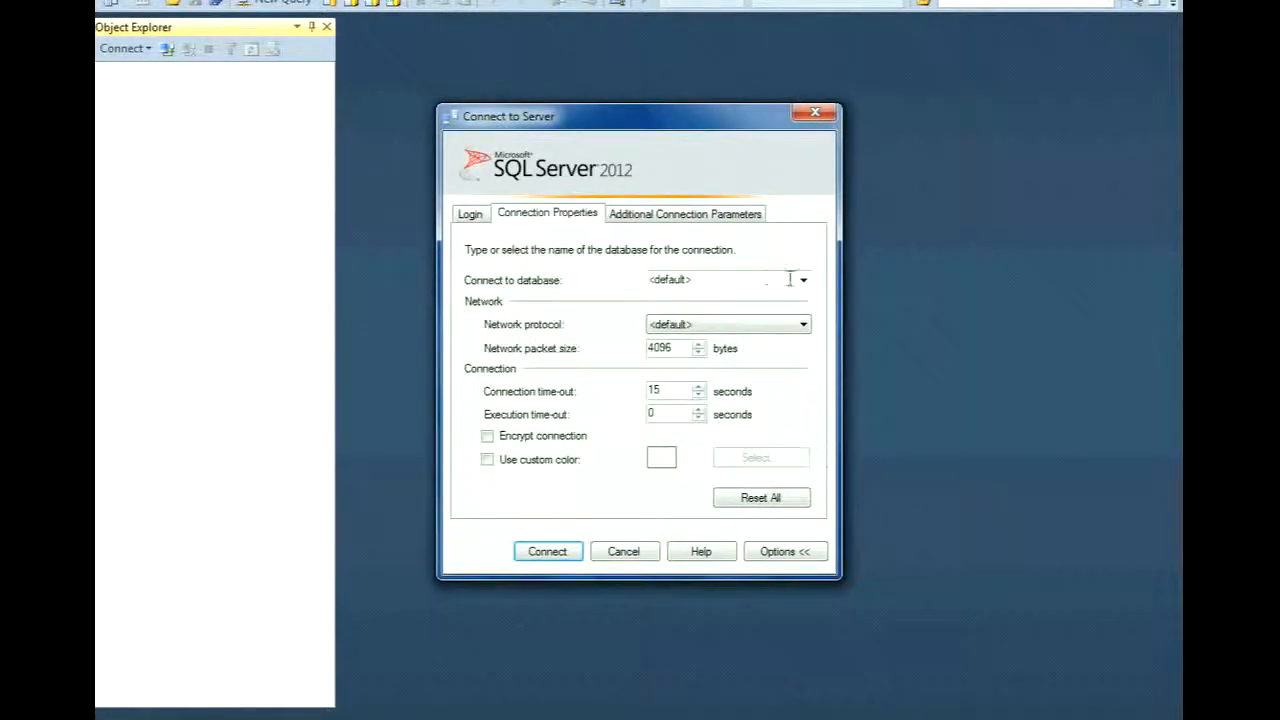
click(720, 280)
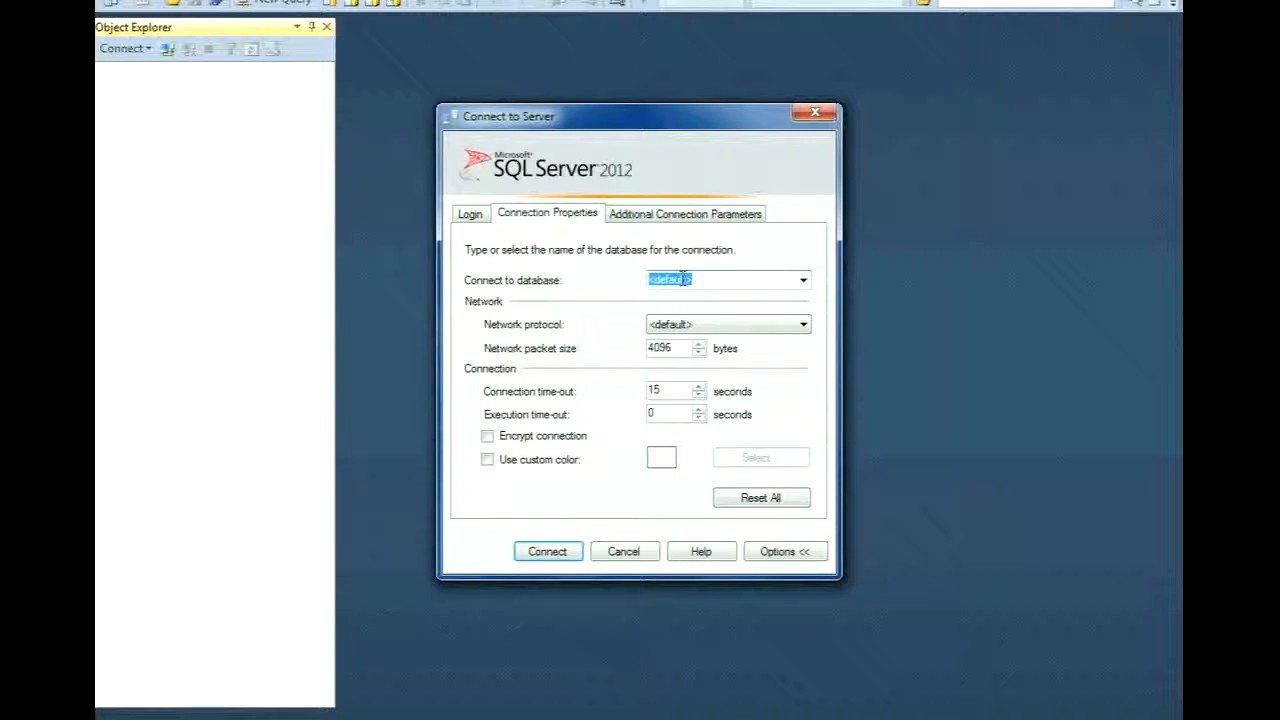
text(newDB)
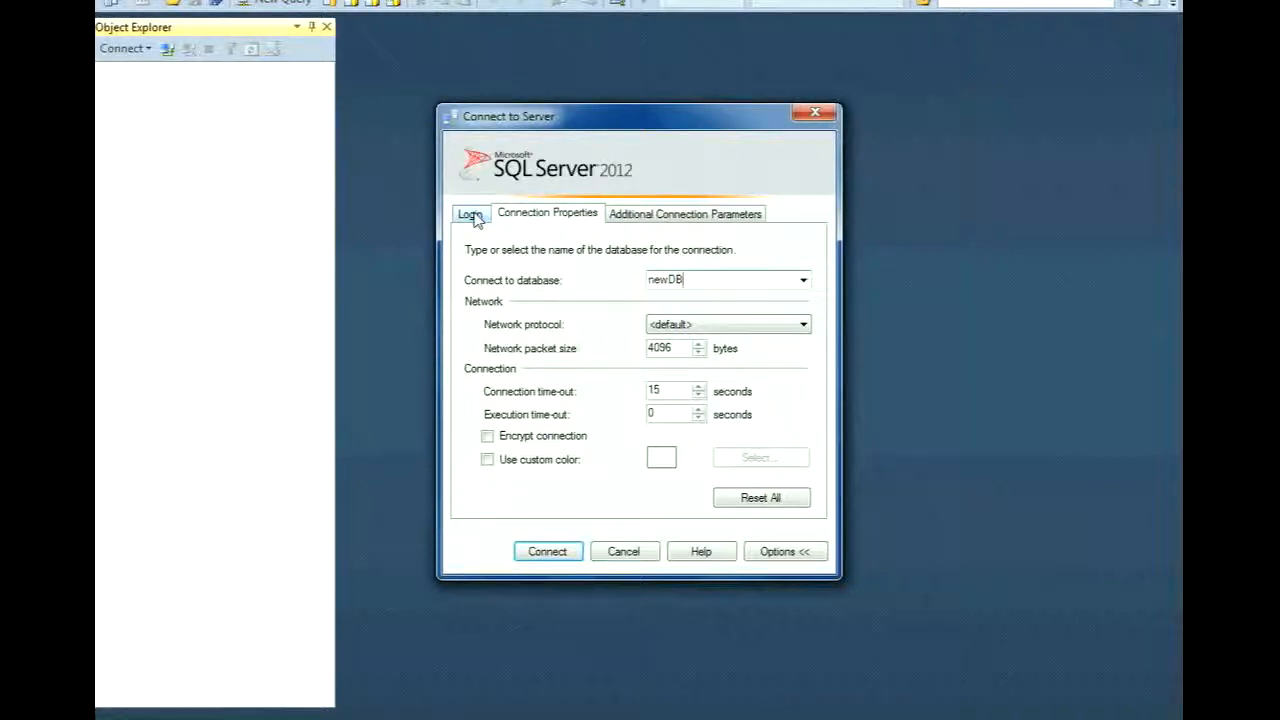
- Return to the Login details and connect to the remote server
click(470, 212)
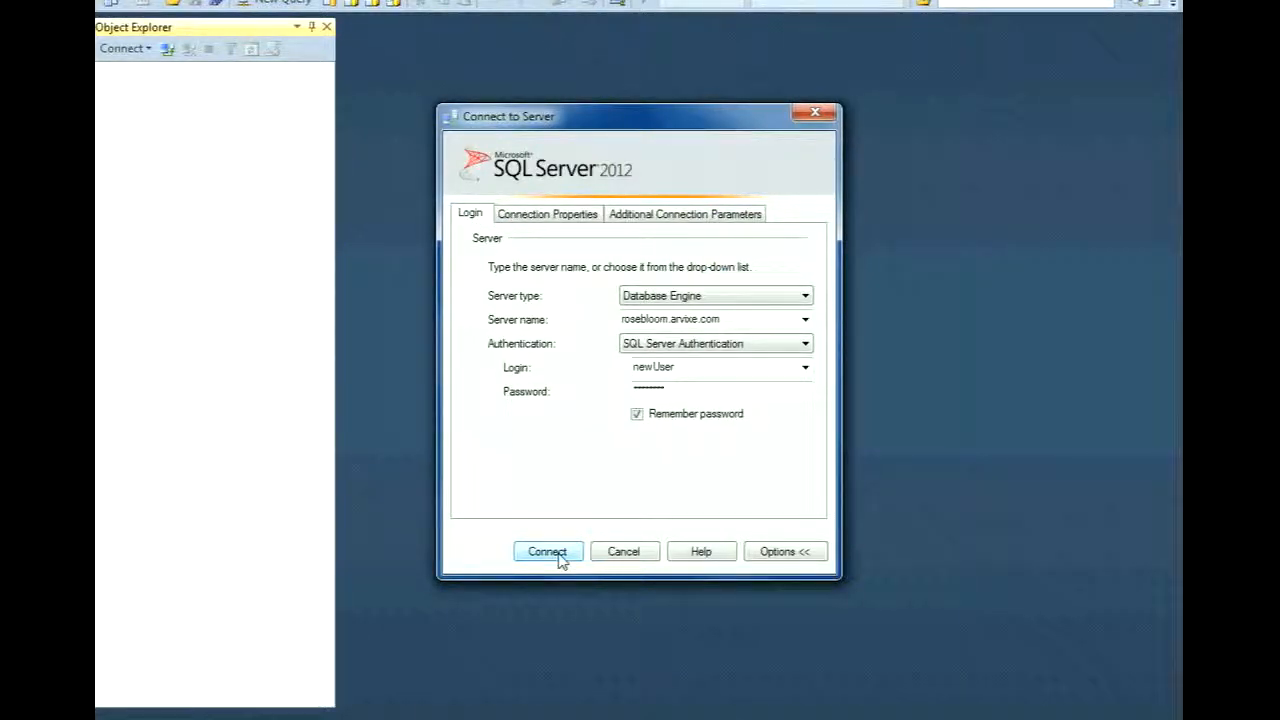
click(548, 552)
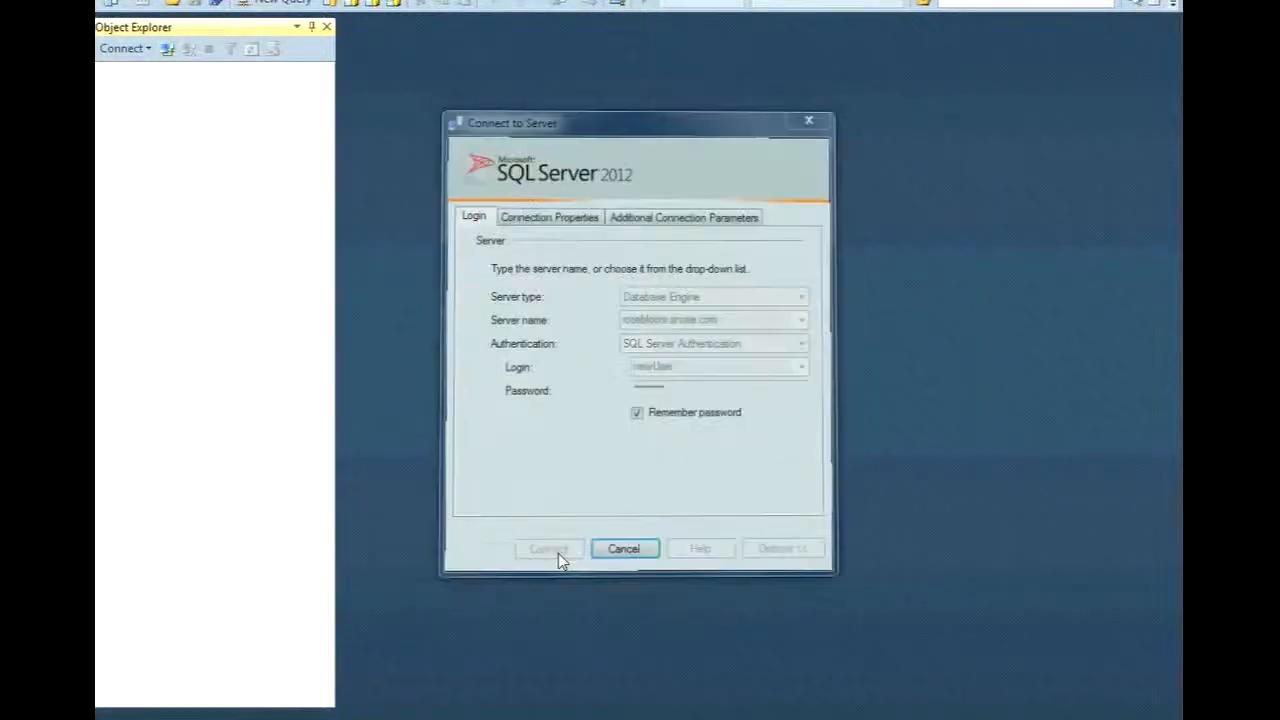
- Complete the connection and expand the server node to show Databases, Security and other folders
click(548, 548)
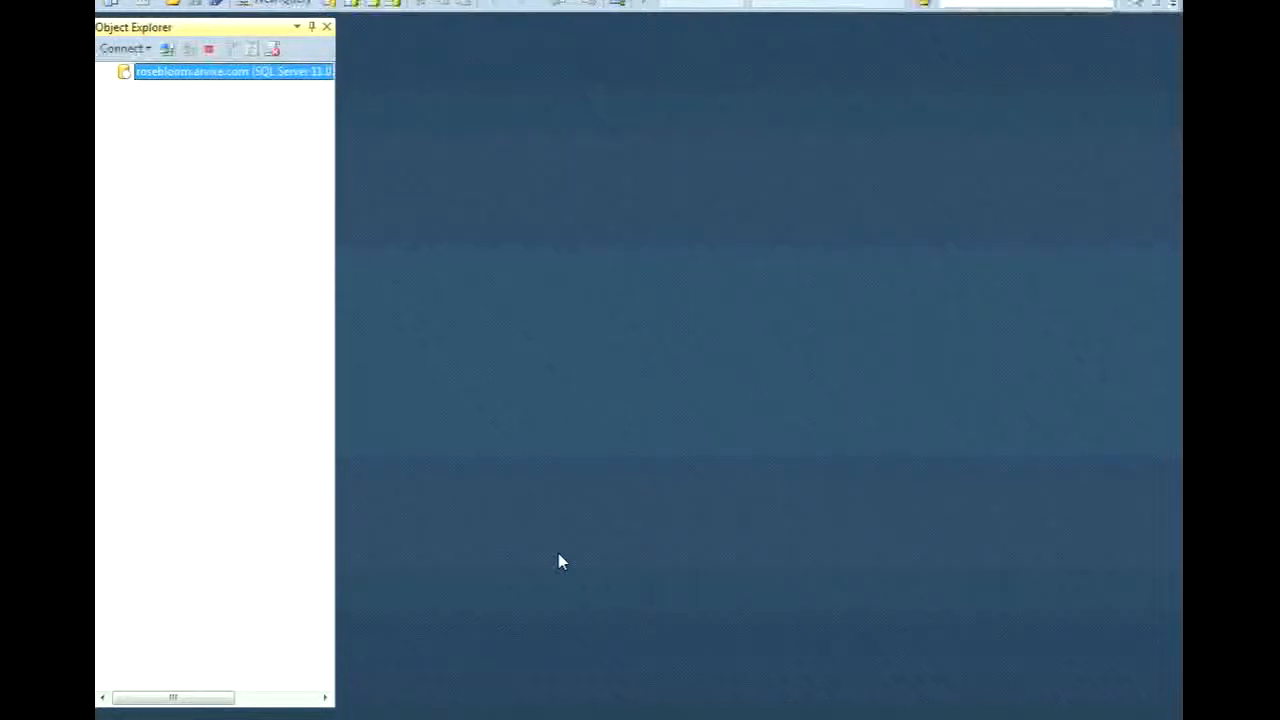
click(108, 72)
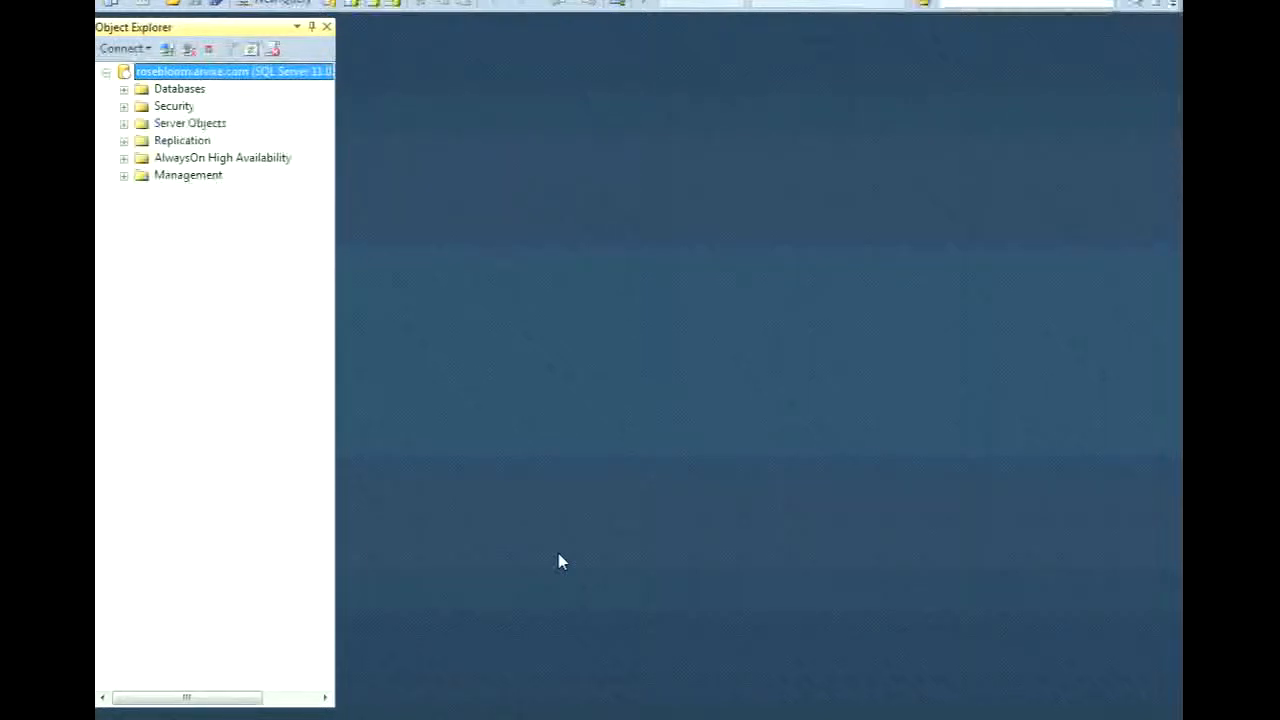